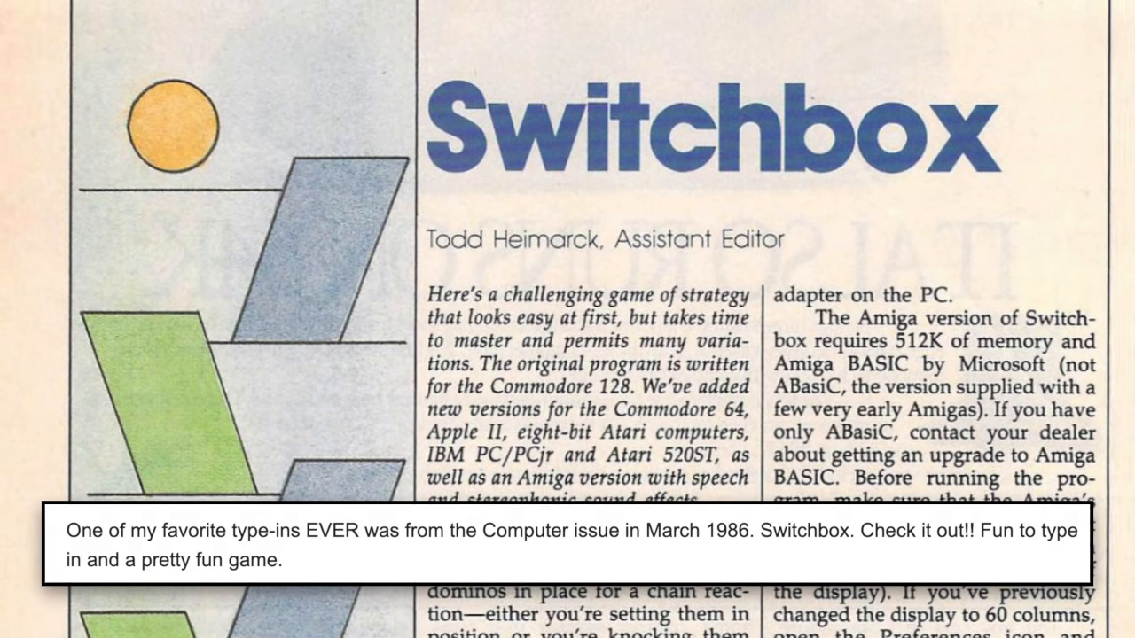
Enter line 100's SID sound-chip POKE setup (54296, 54277, 54278 registers).
scroll("down", 3)
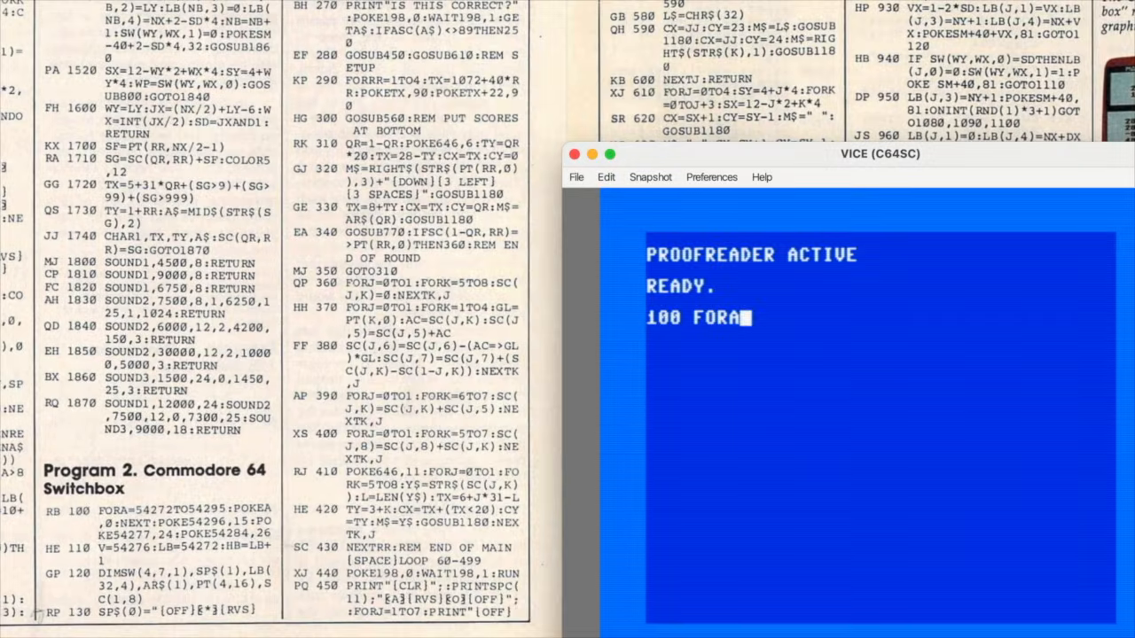
type("=54272TO54295:PO")
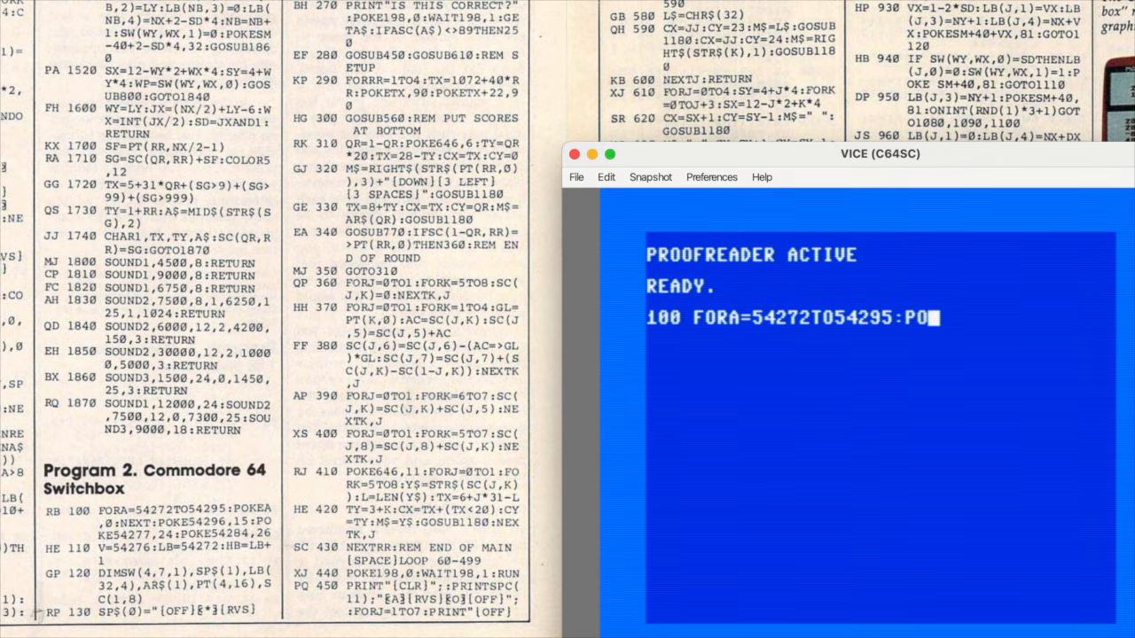
type("KEA,0:NEXT")
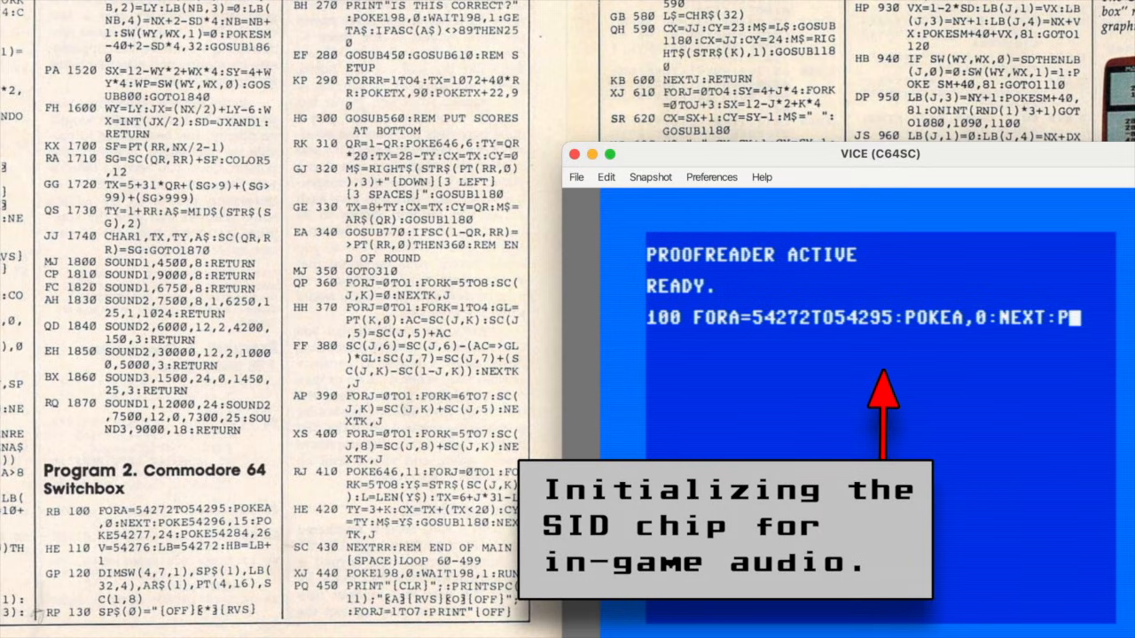
type(":POKE542")
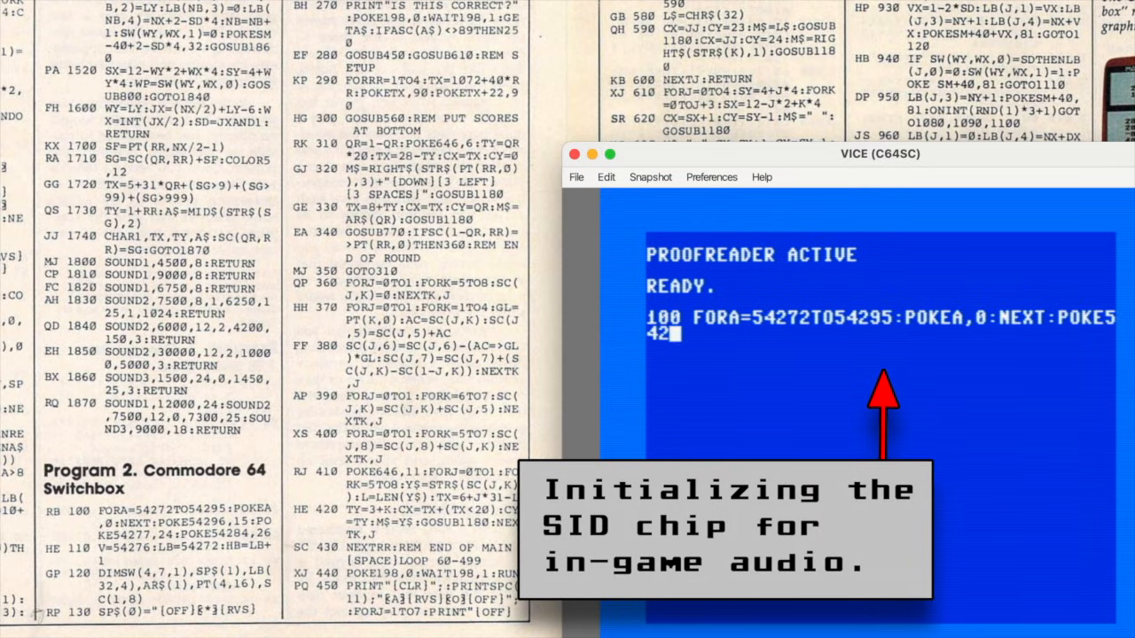
type("96")
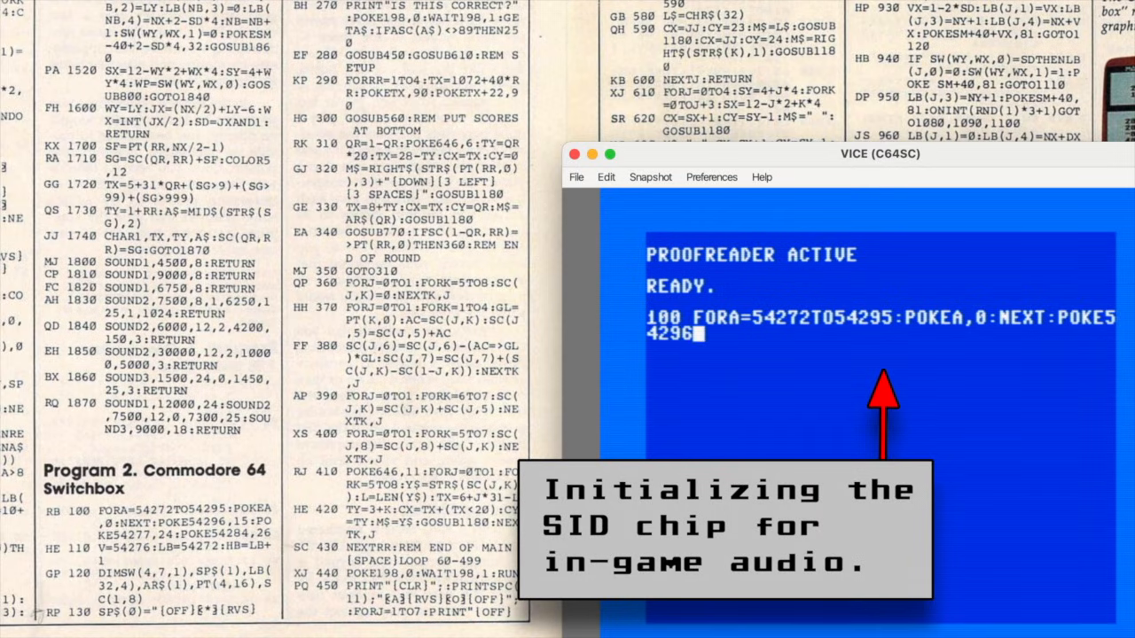
type("15:POKE")
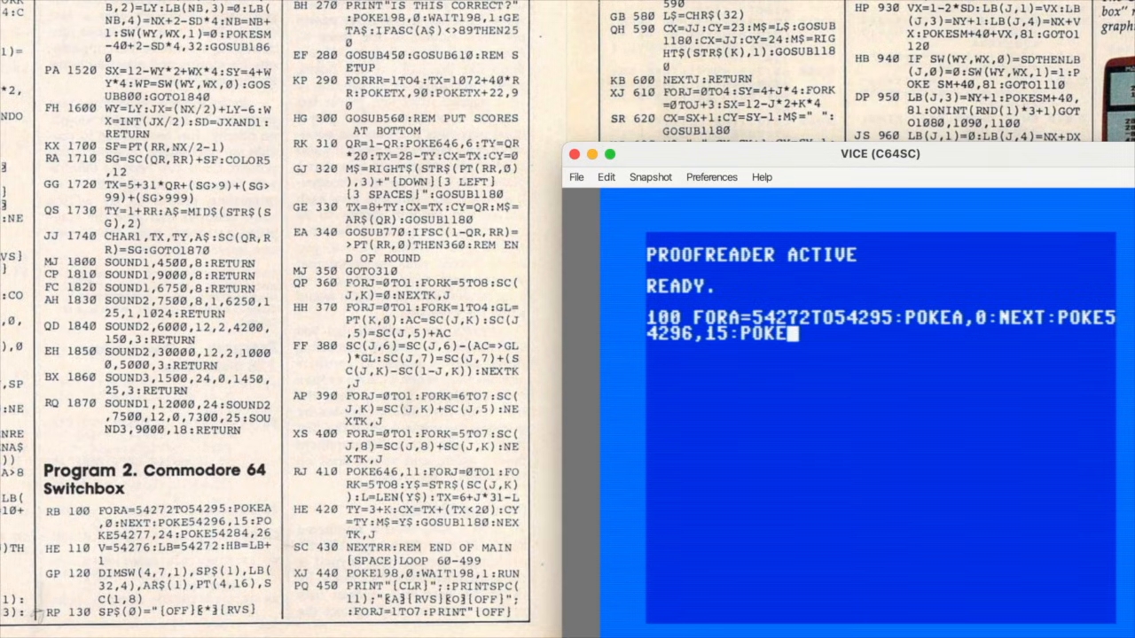
type("54277")
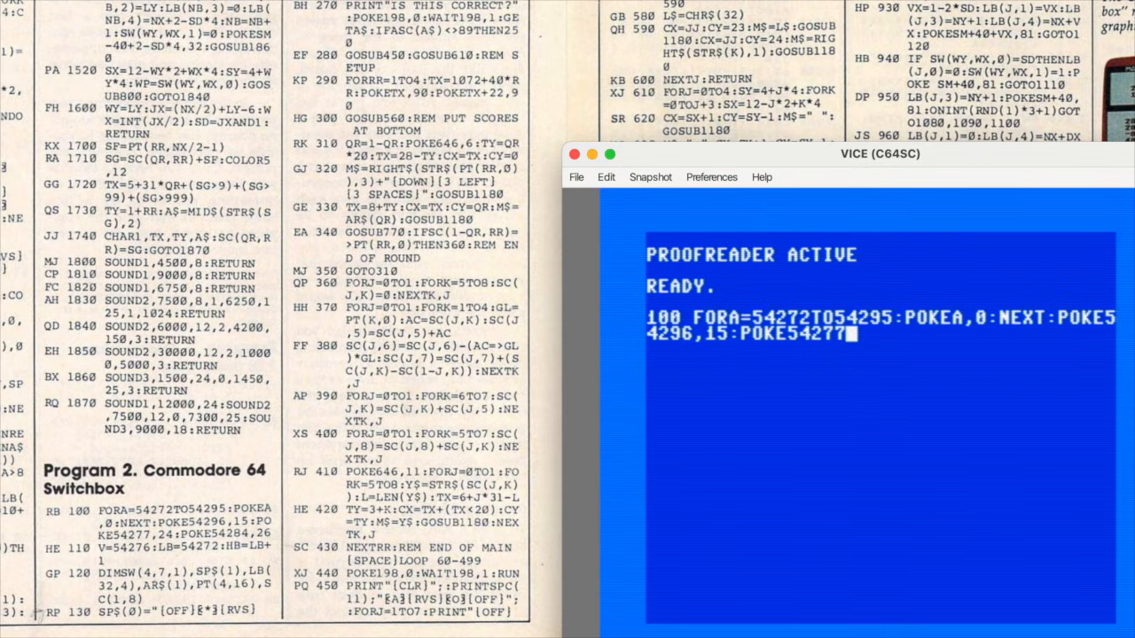
type("2")
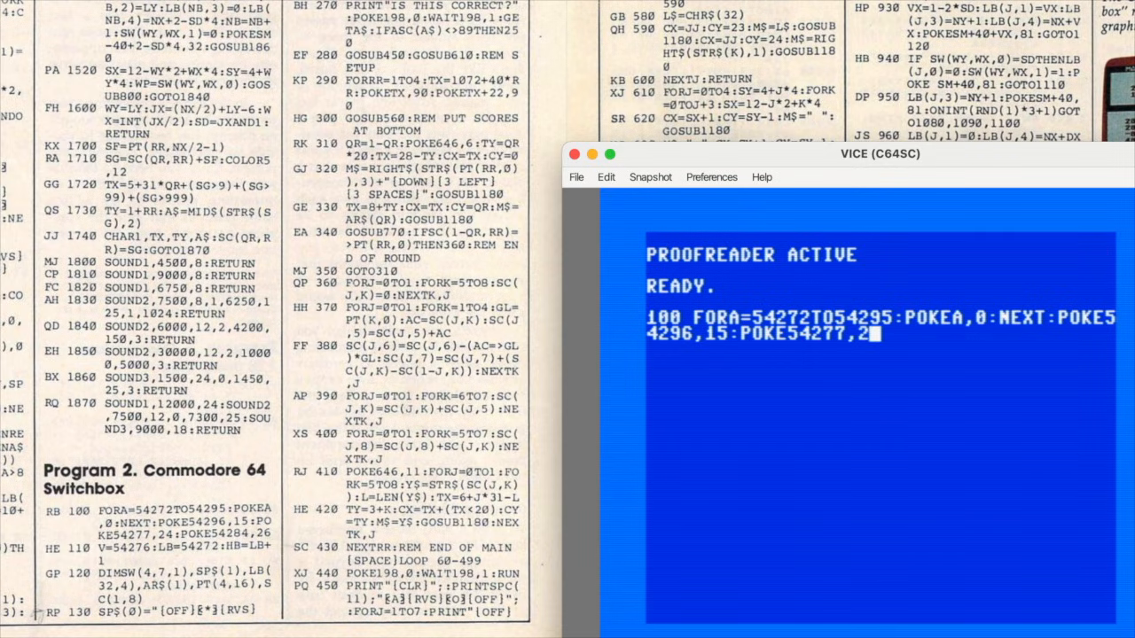
type("4:POKE")
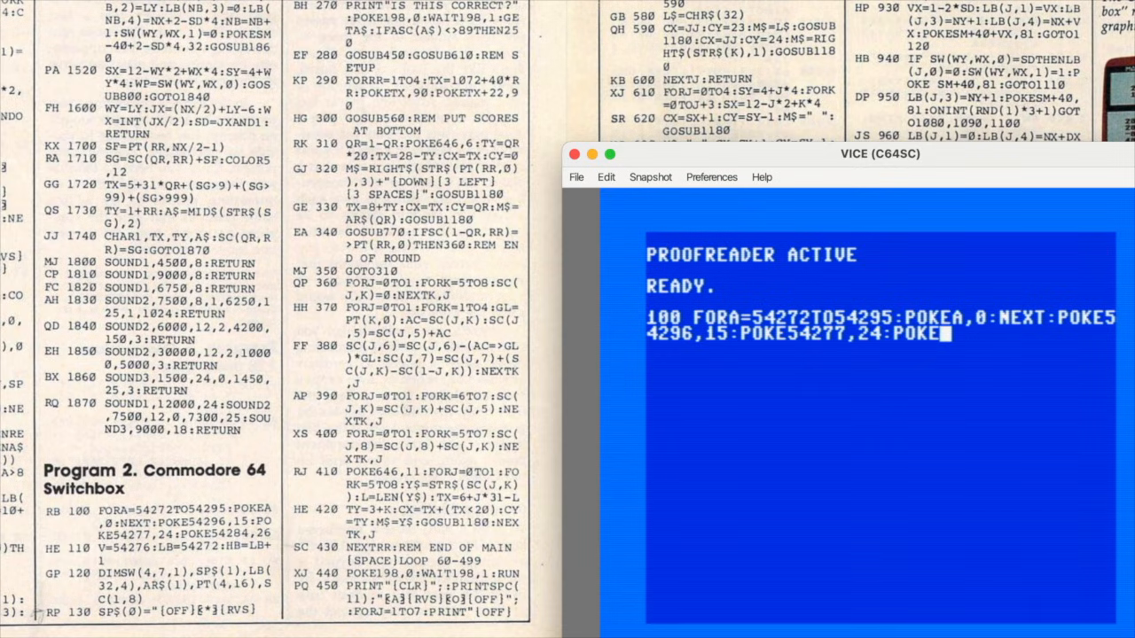
type("54284,26")
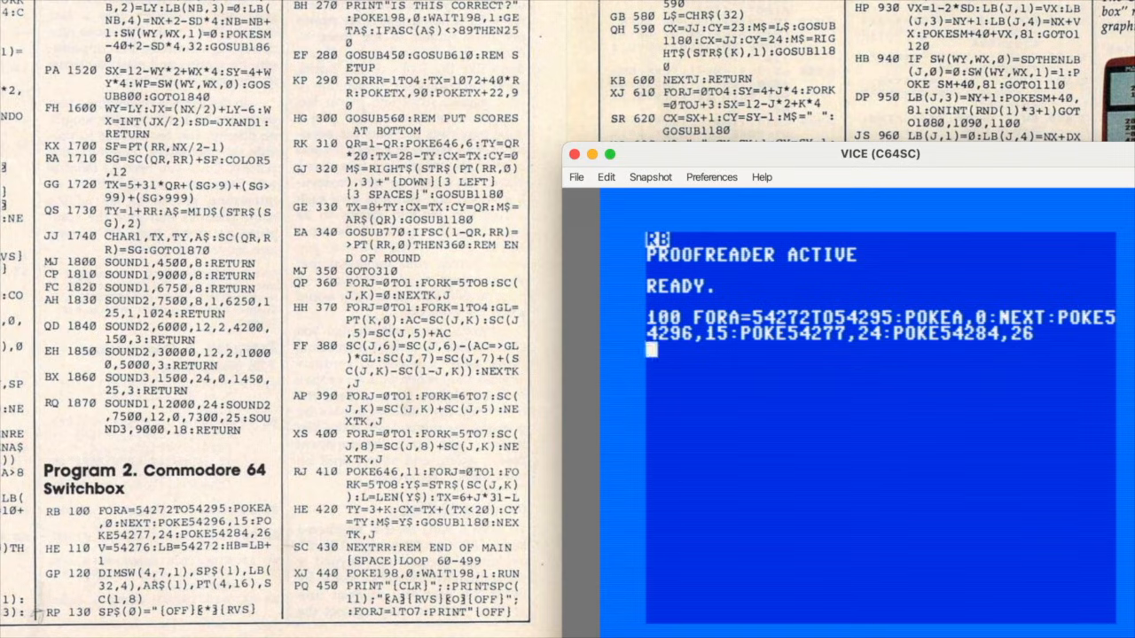
Enter line 110's V=5427x voice variable assignment and continue toward the DATA lines.
type("110 V")
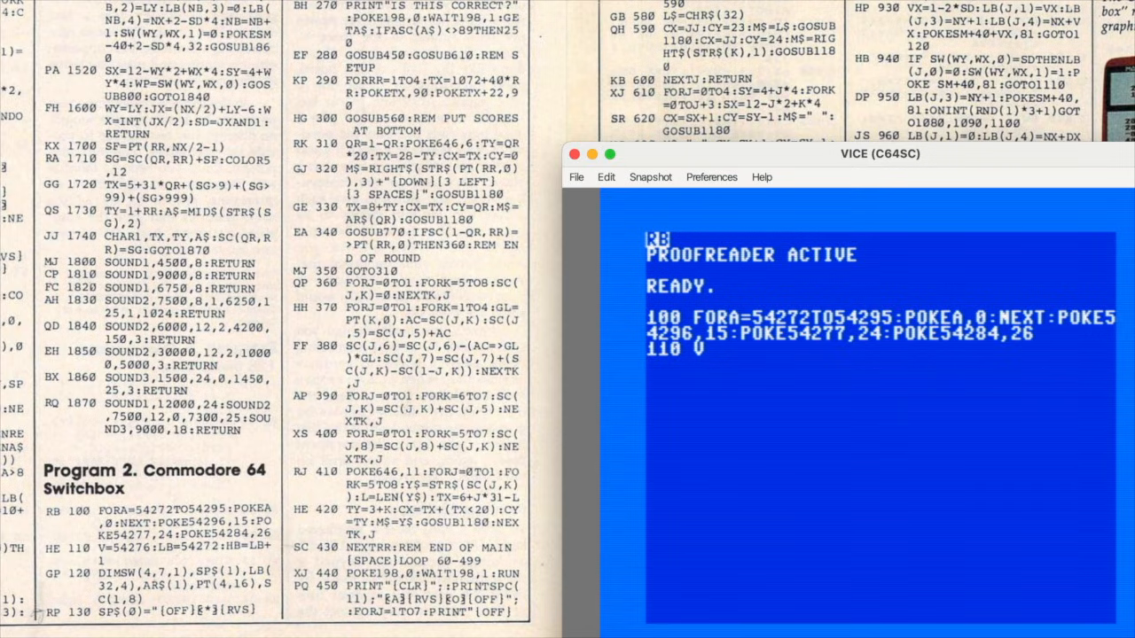
type("=54276:LB=54272:HB=LB+1")
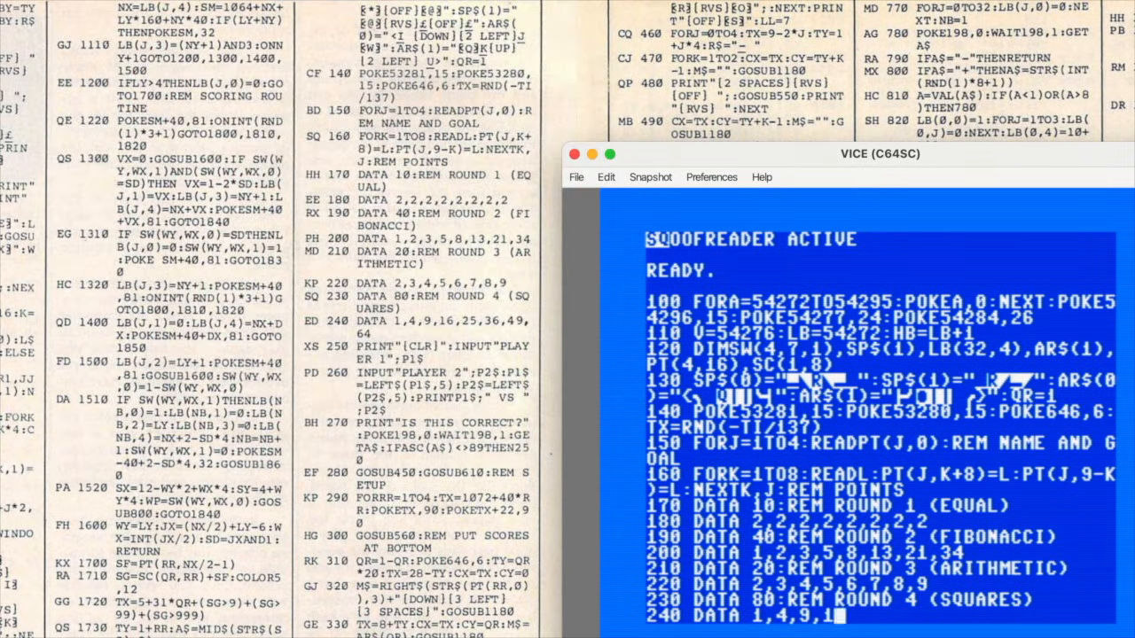
Finish line 240's round DATA values and enter the player-name INPUT lines through 380.
type(",25,3")
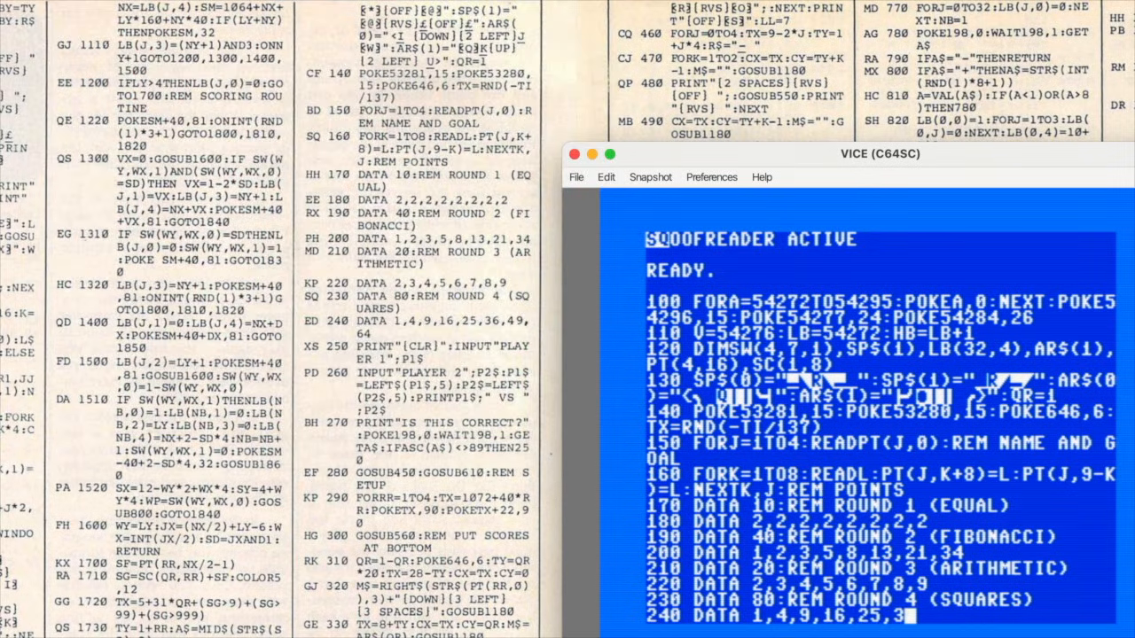
type("6,49,64")
type("250 PRINT\"")
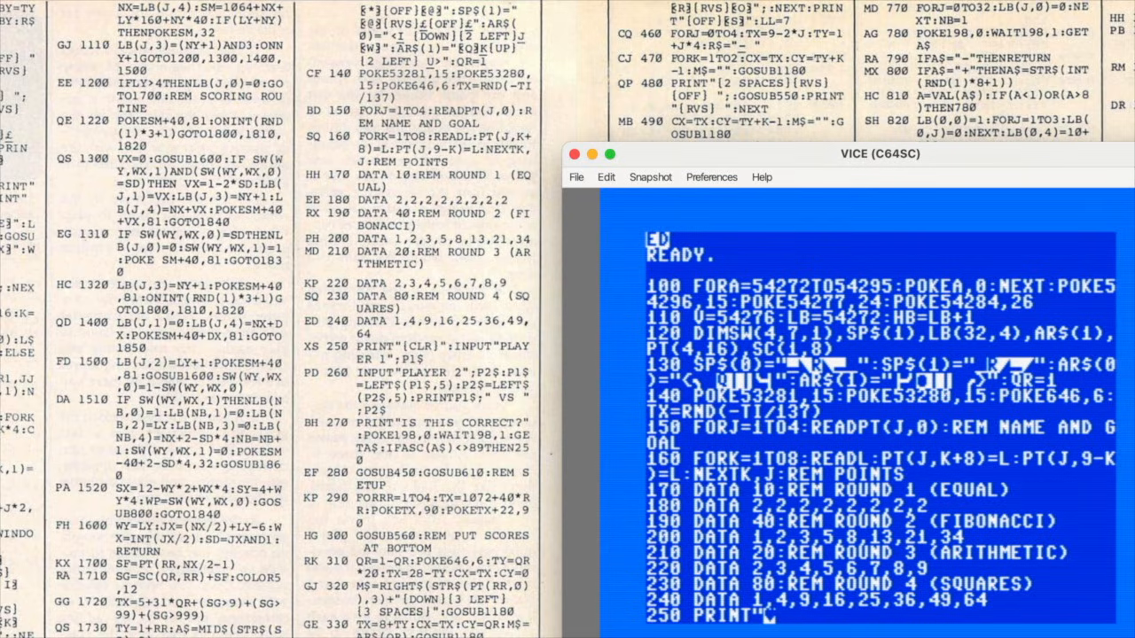
type(":INPUT\"PLAYER 1\";P1$")
type("380 SC(J,6)=SC(J,6)-(AC=>GL)*GL:SC(J,7)=SC(J,7)+(SC(J,K)-SC(1-J")
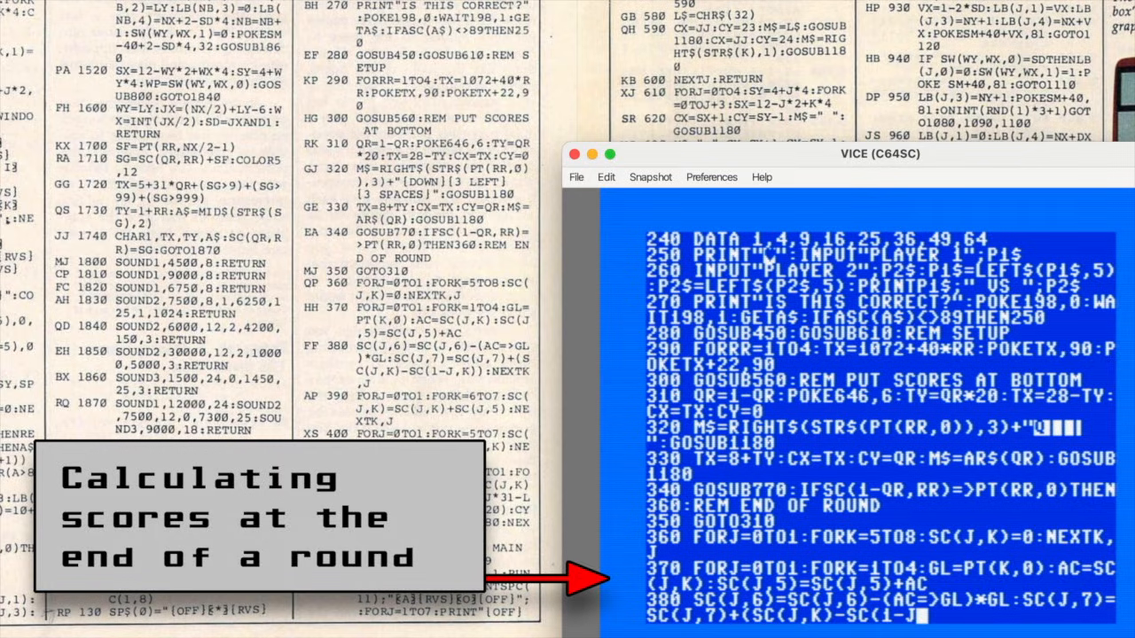
Finish line 380's scoring expression and begin line 390's scoring loop.
type("K=6TO7")
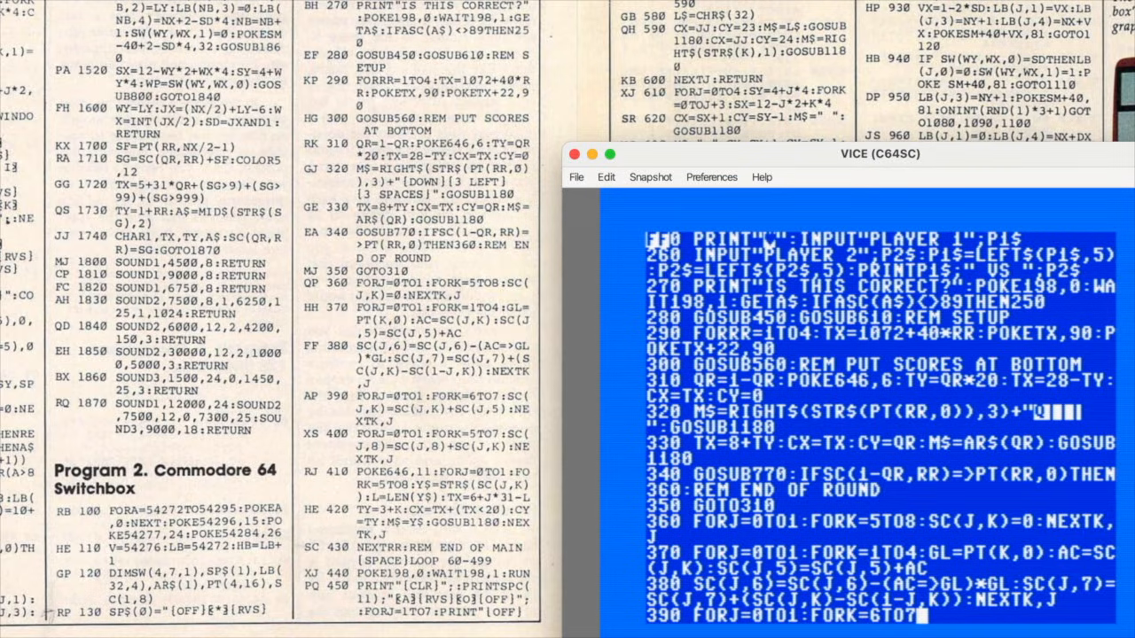
type("S")
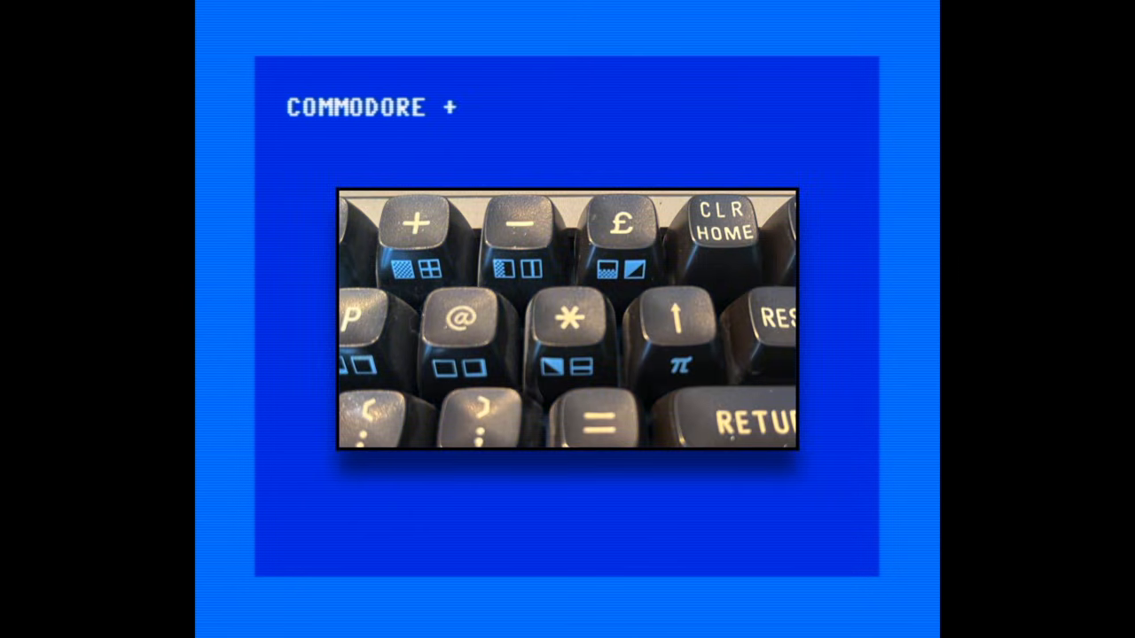
type("*")
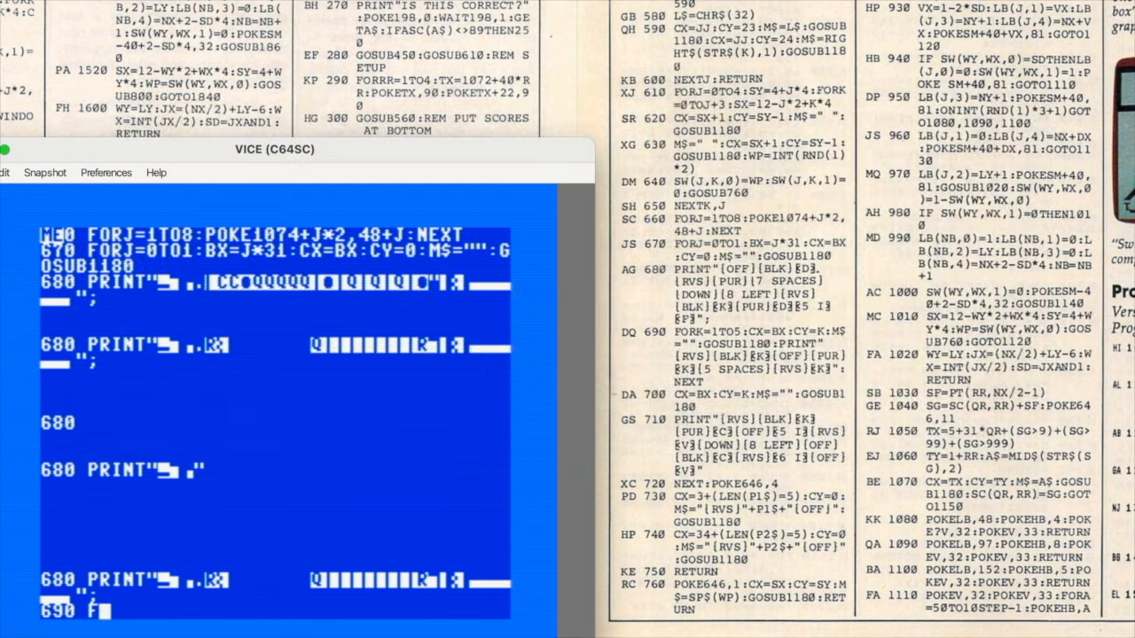
Enter line 690 FORK=1TO5:CX=BX:CY=K:M$="":GOSUB1180 and continue through line 1090.
type("ORK=1TO")
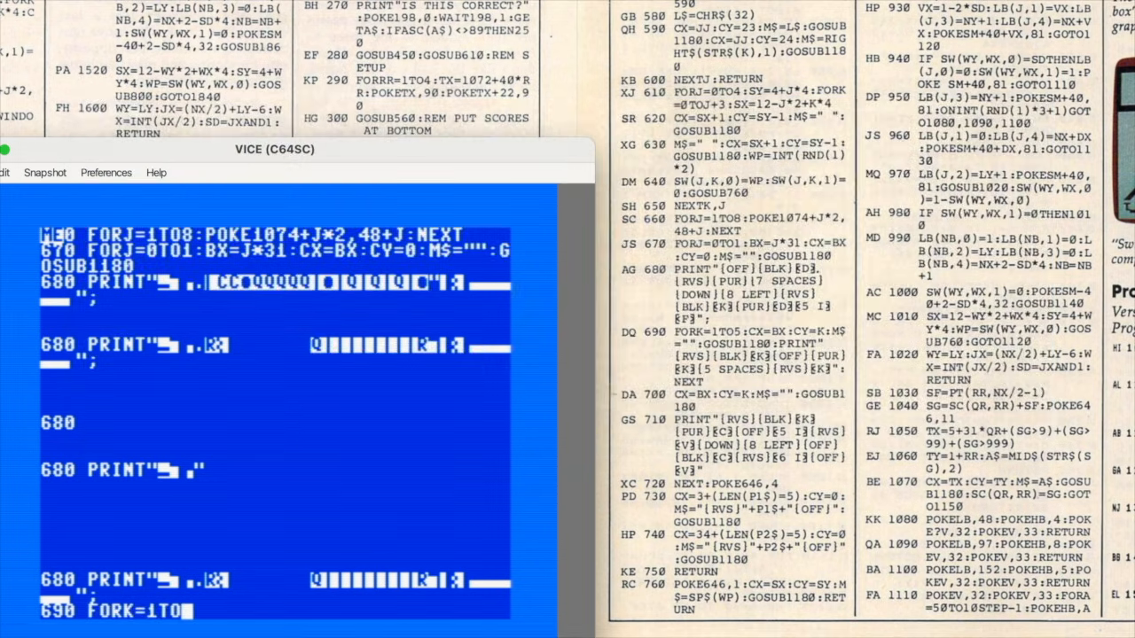
type("5")
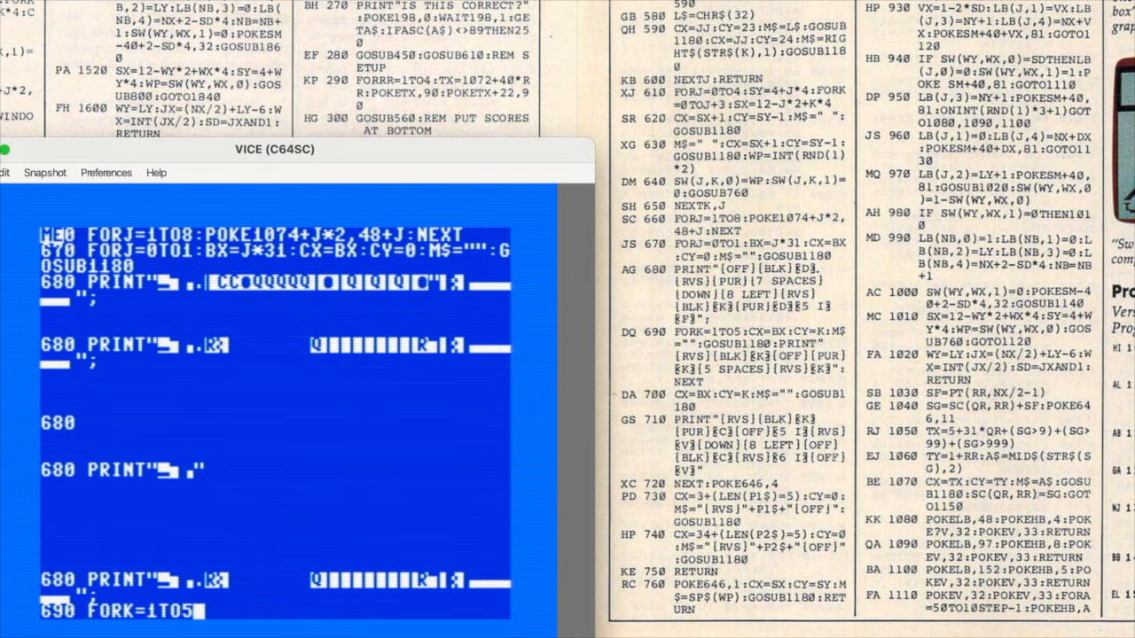
type("CXB")
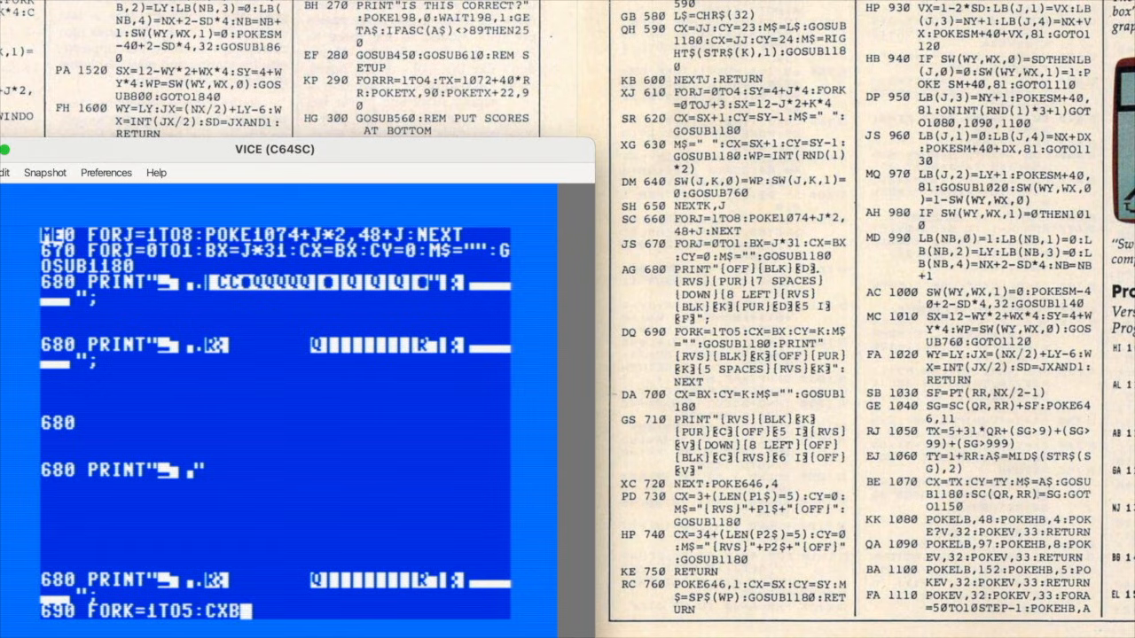
type("BX")
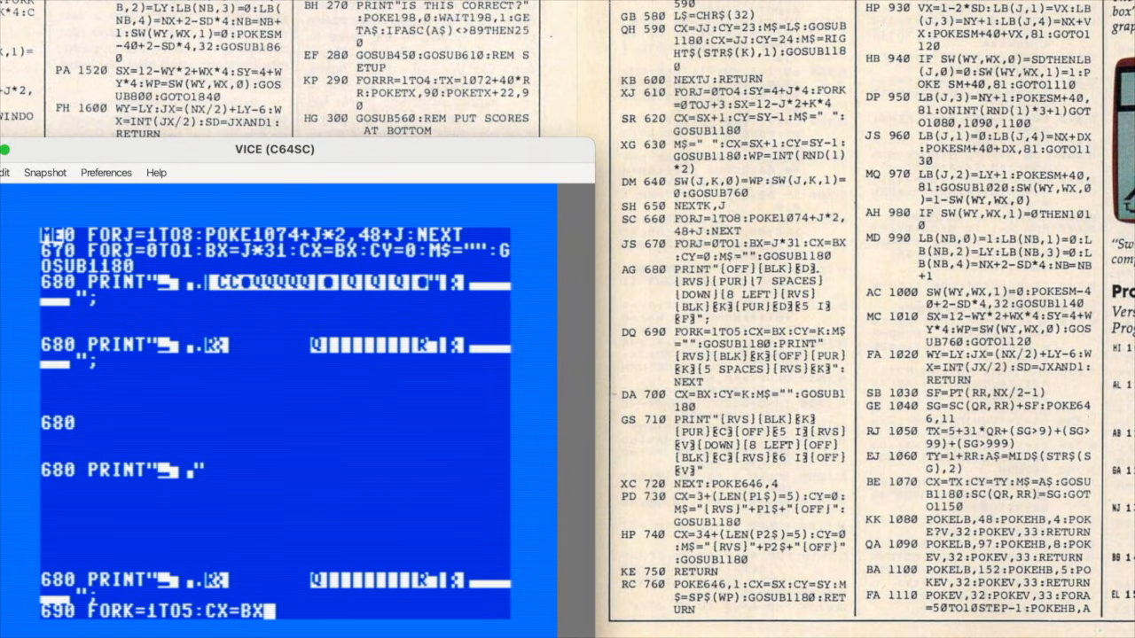
type("CY=")
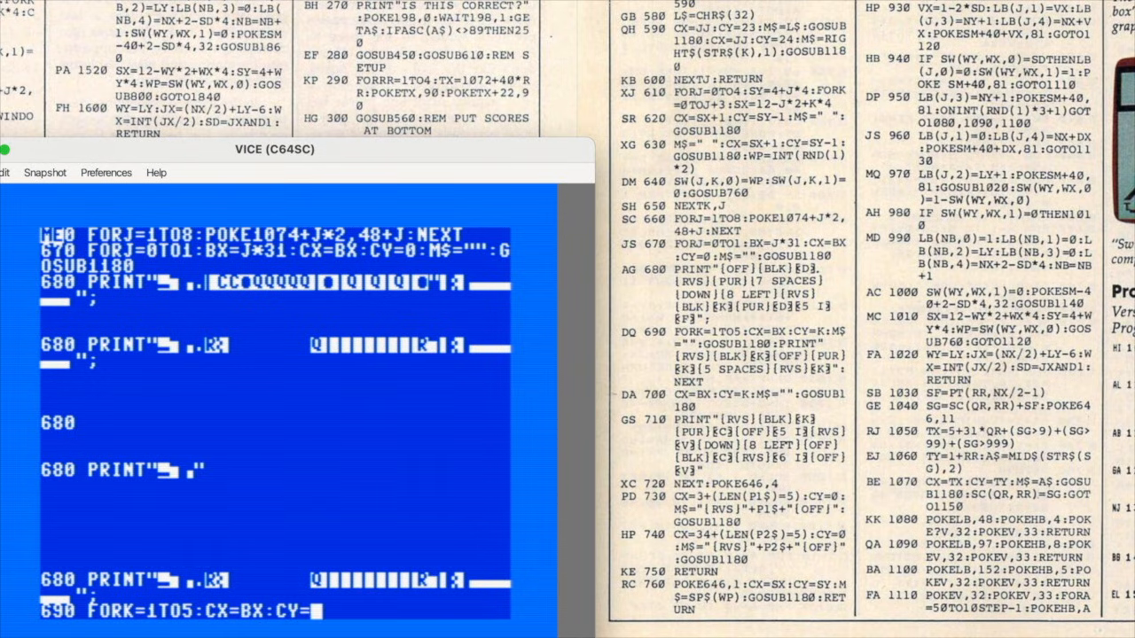
type("K:M$=\"\":GOSUB11")
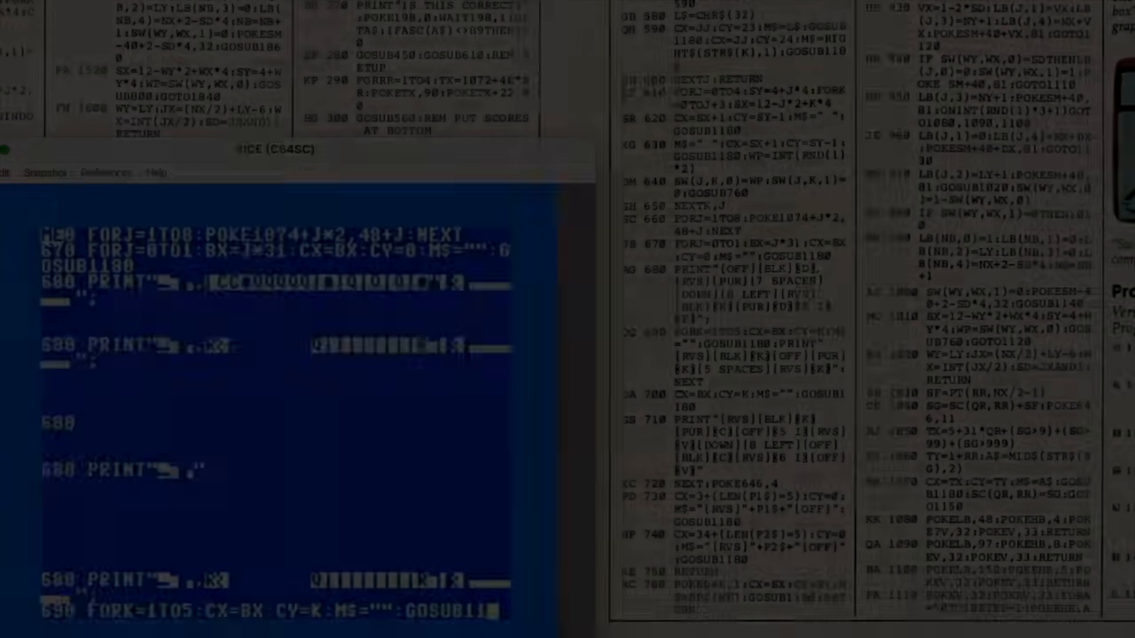
scroll("down", 3)
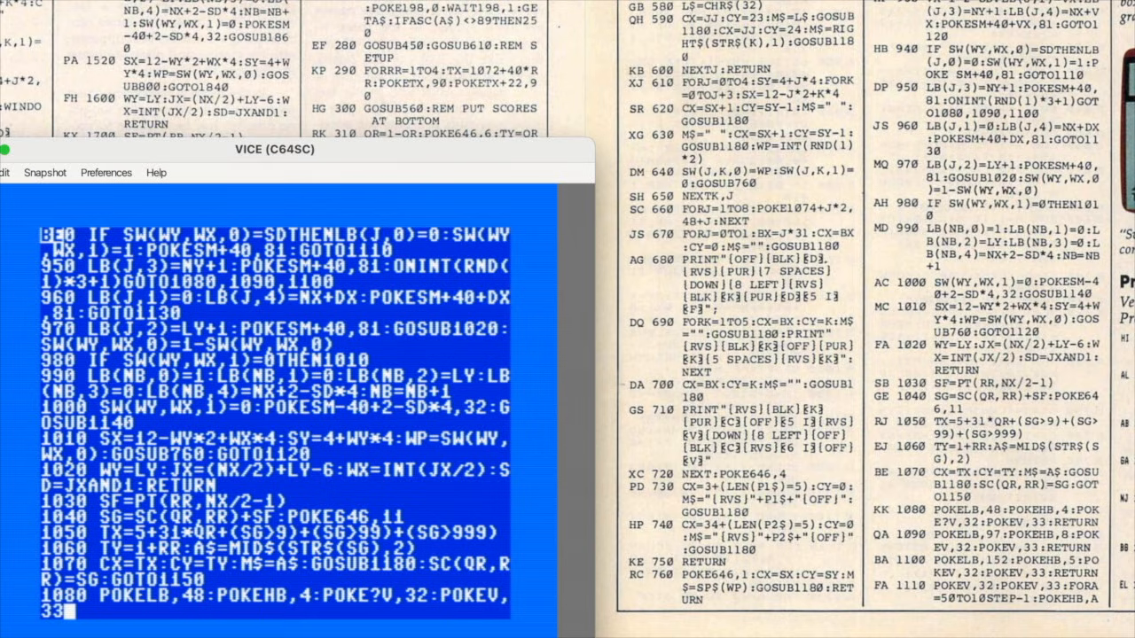
List line 680 for checking, then enter line 1100 POKELB,152:POKEHB,5:POKEV,32:POKEV,33:RETURN.
type("RETURN")
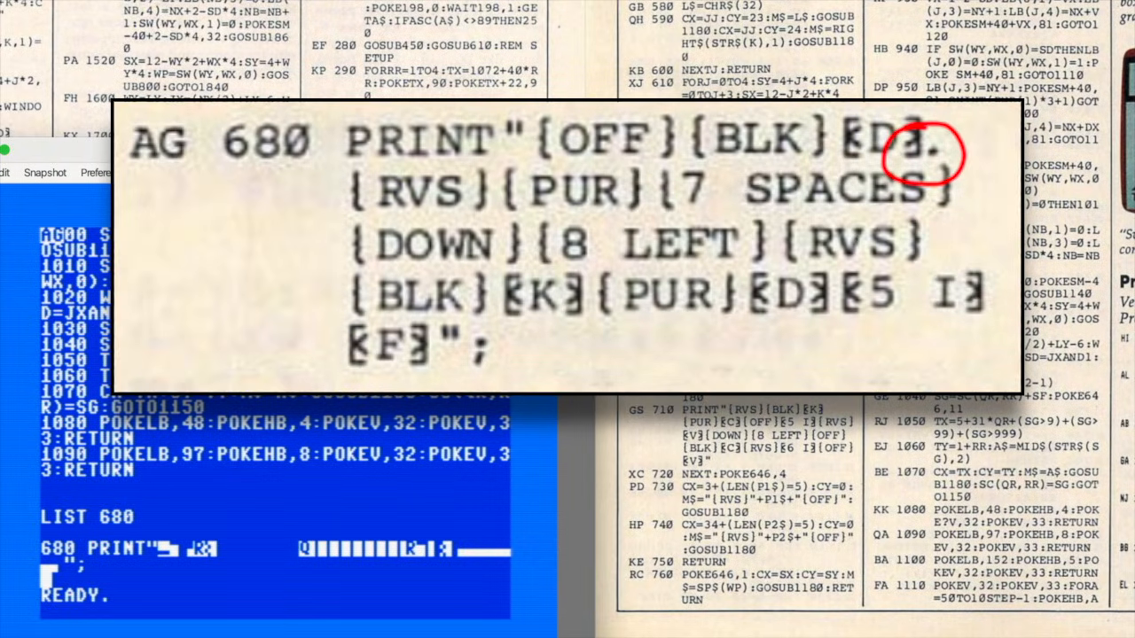
type("1100")
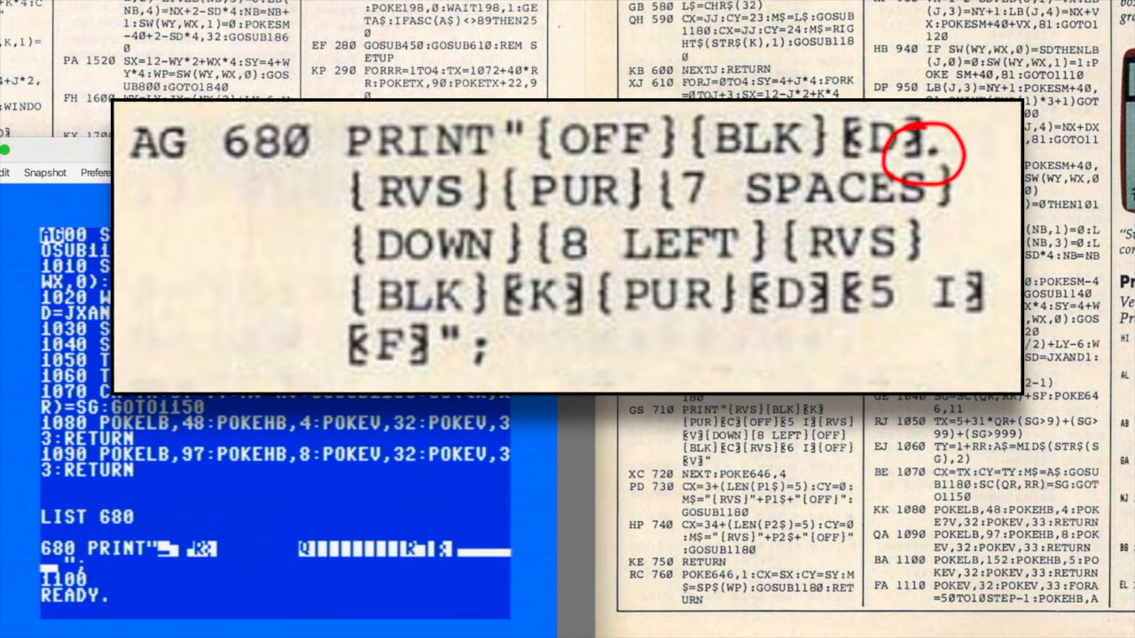
type("POKELB,152:PO")
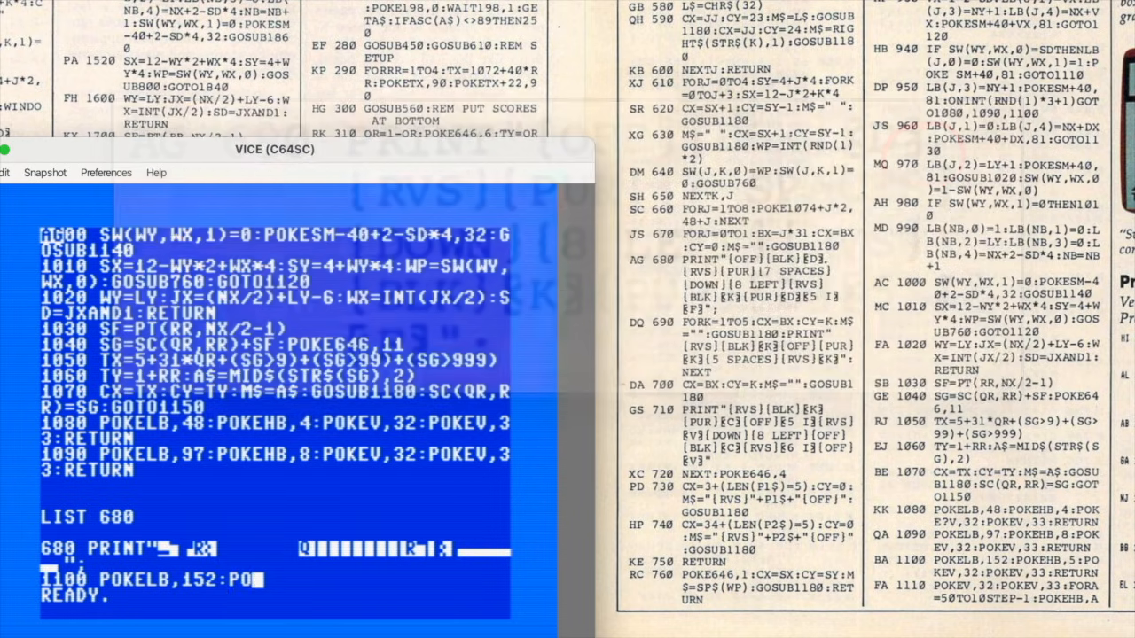
type("KEHB,5")
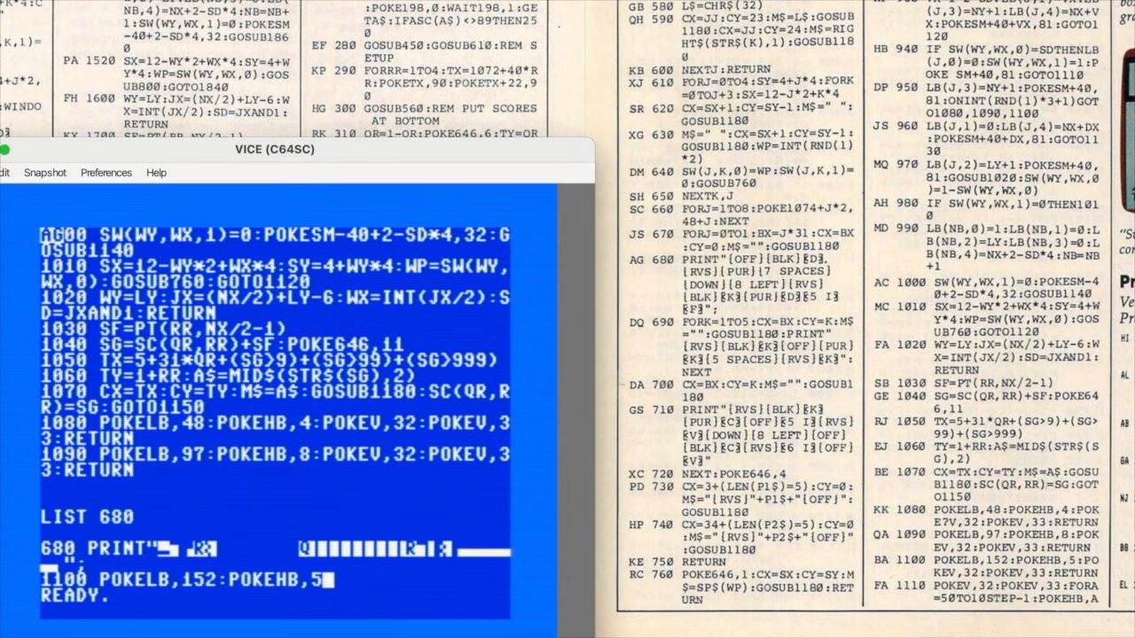
type(":POKE")
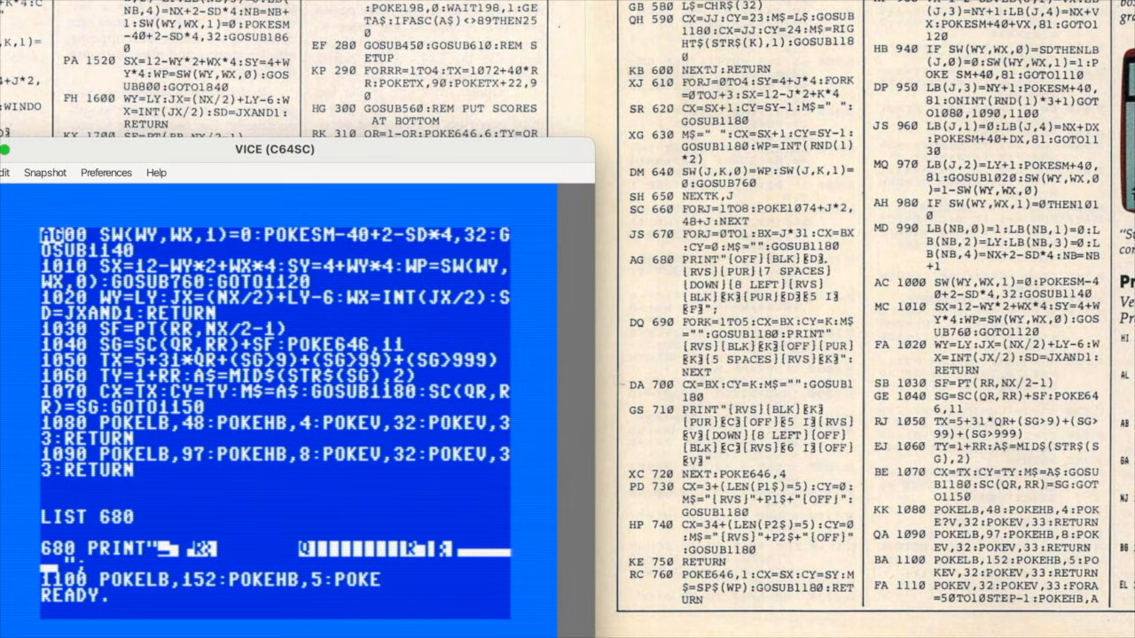
type("V,32:POKEV,33:RETURN")
type("1110")
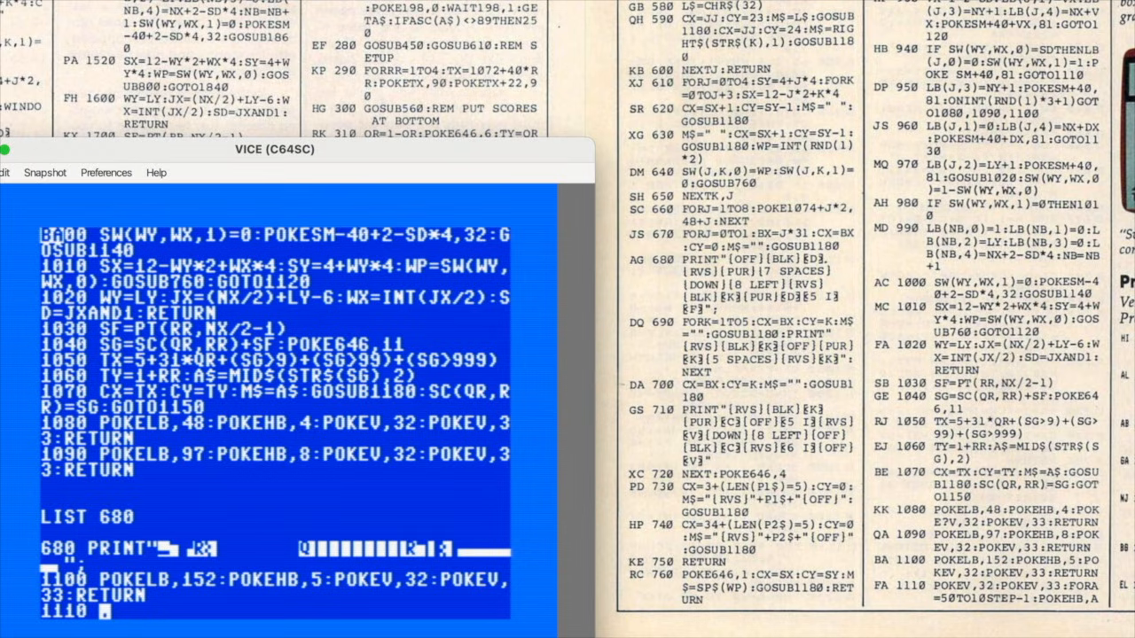
Enter the sound-routine lines 1110–1160 with their POKELB,152 sequences through final line 1180.
type("POKEV,32:POKEV,33:FORA=50TO10STEP-1:POKEHB,A:NEXT:RETURN")
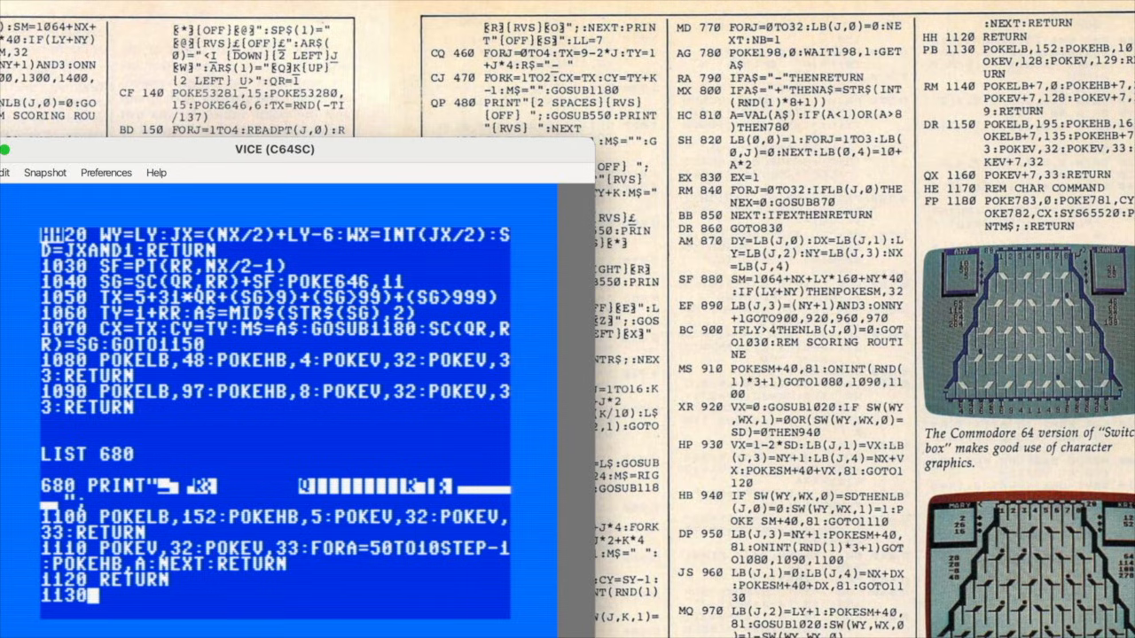
type("POKEL")
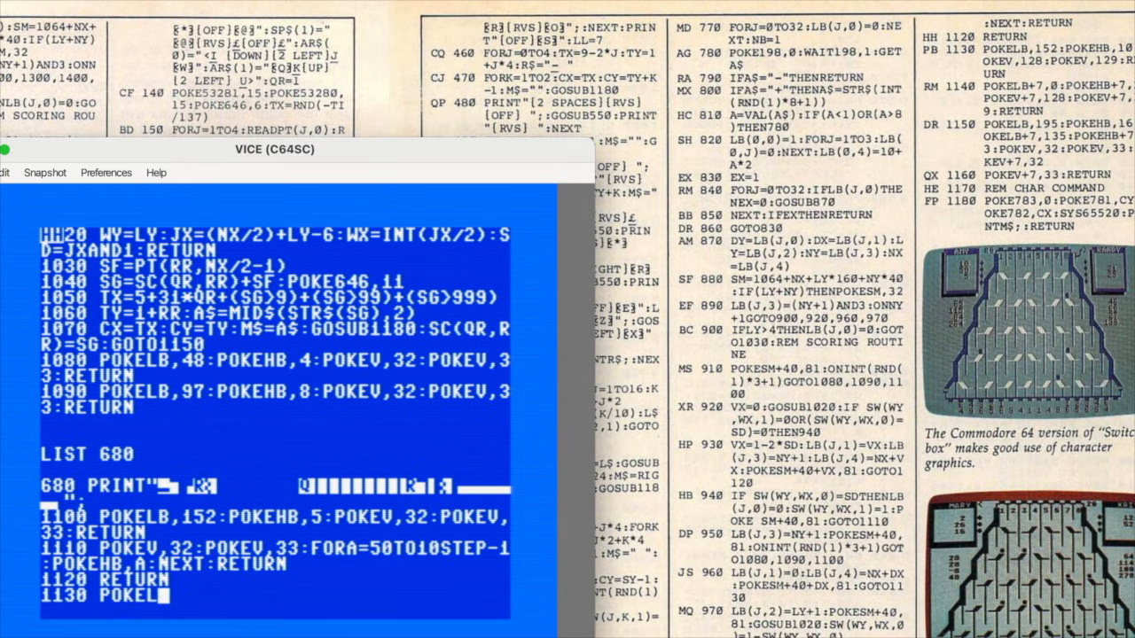
type("B,152")
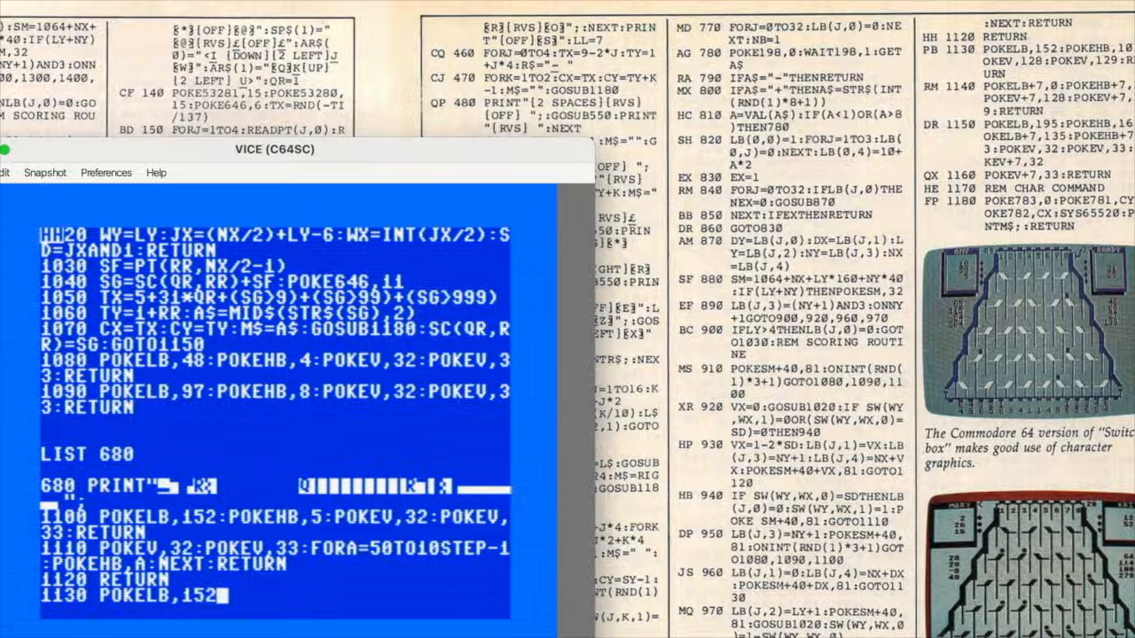
type("PO")
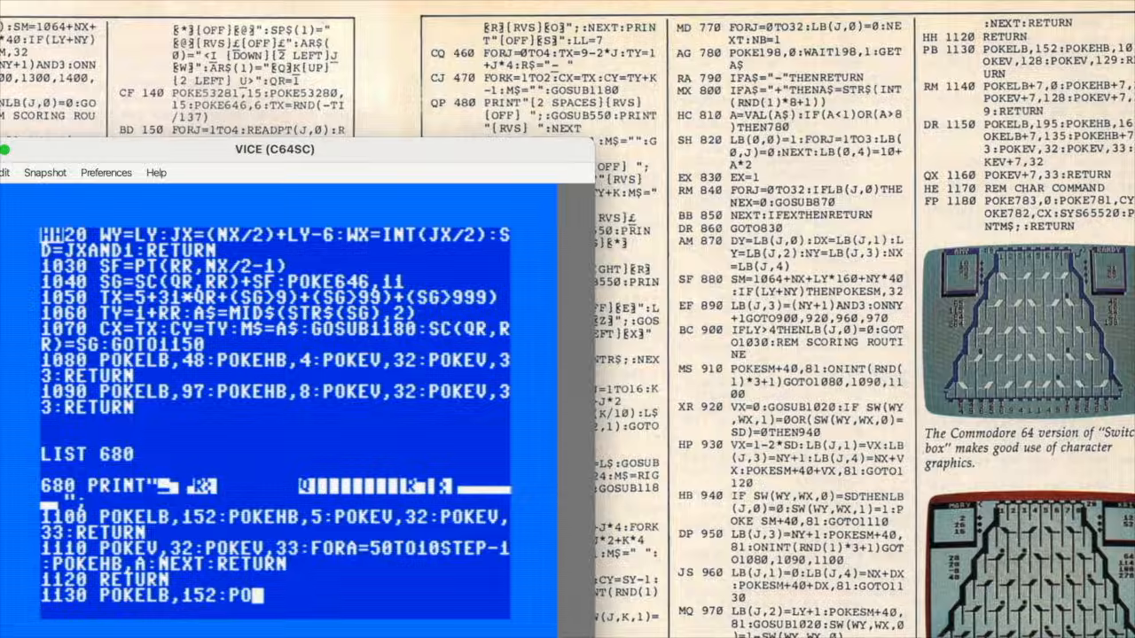
scroll("down", 3)
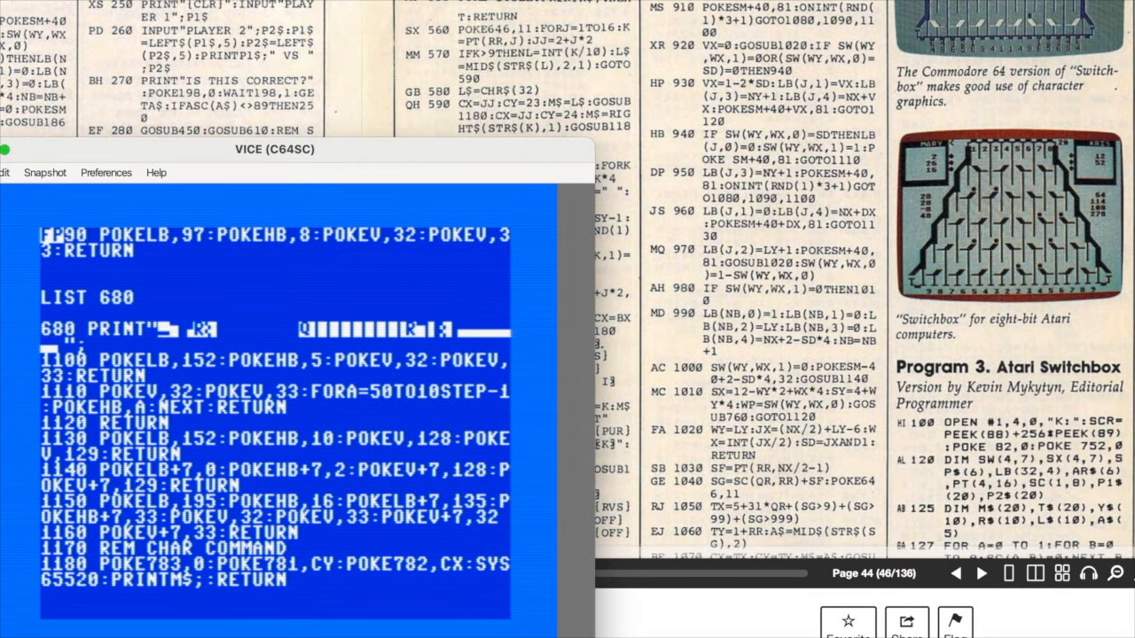
Save the program to drive 8 as SAVE"SWITCHBOX",8.
type("S")
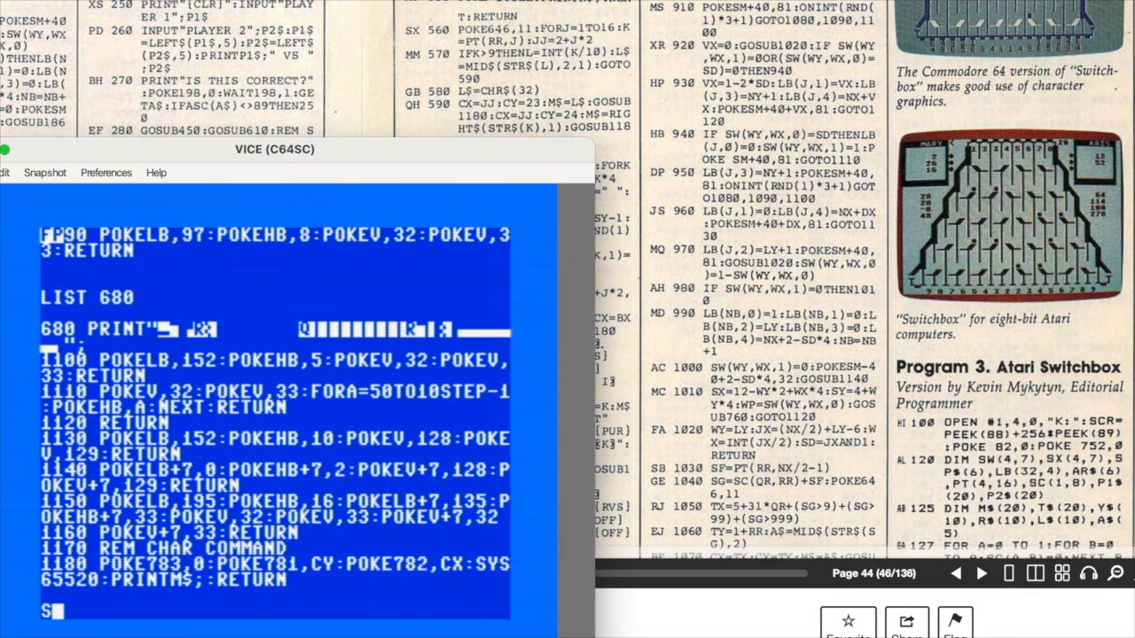
type("SAVE\"SWITCHBOX")
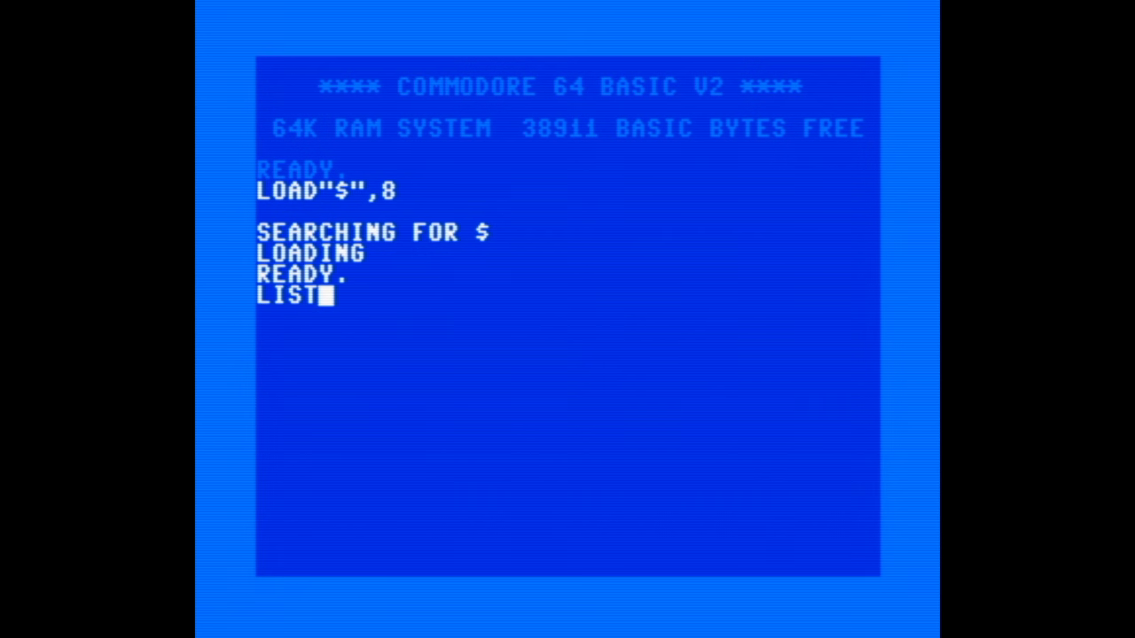
Show the disk directory, then start LOAD"SWITCHBOX",8 from the emulated drive.
key("Return")
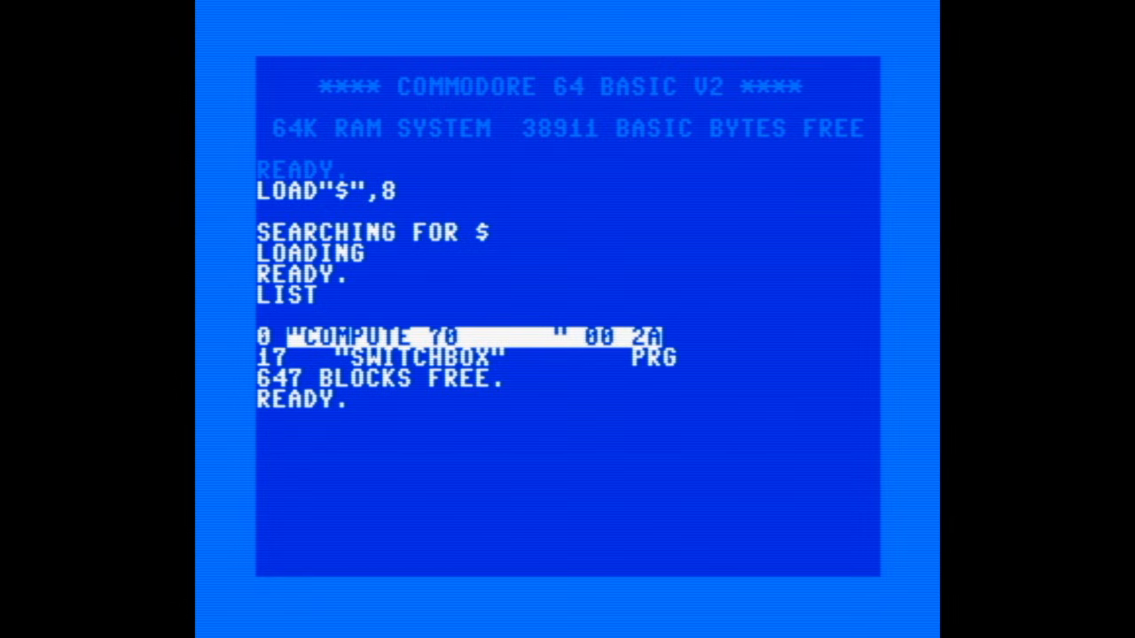
type("LOAD\"S")
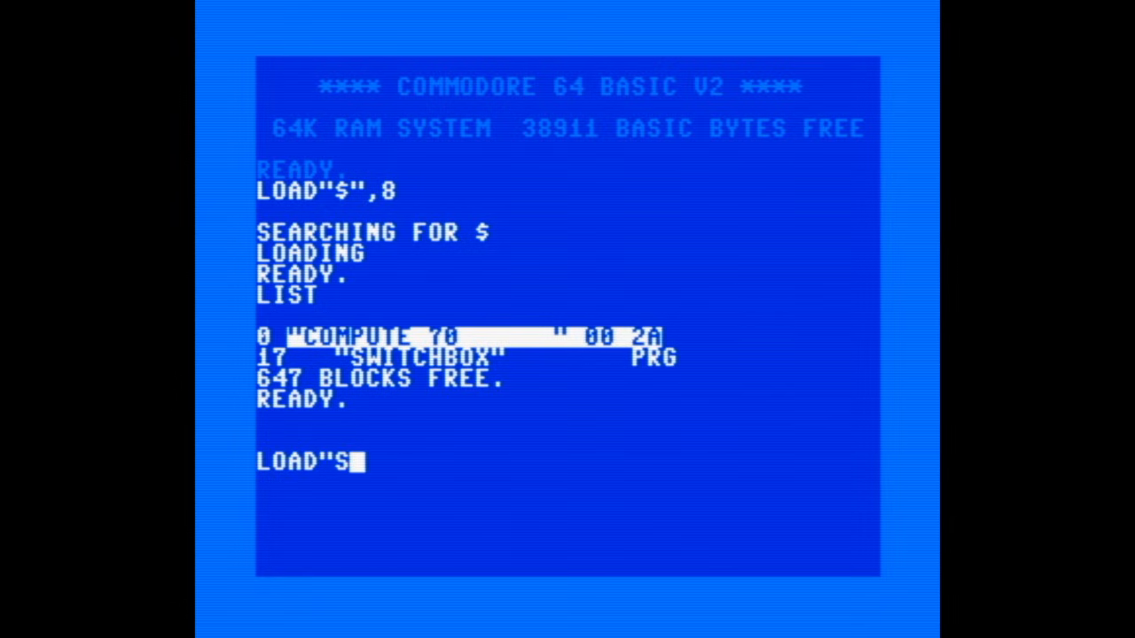
type("WITCHBOX\",")
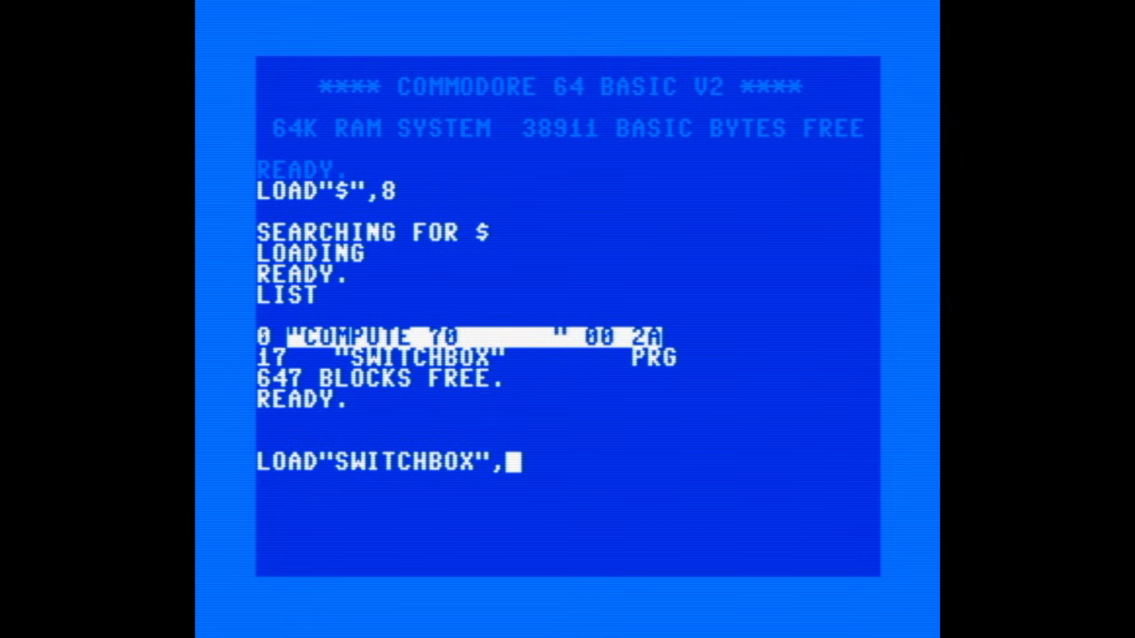
key("Return")
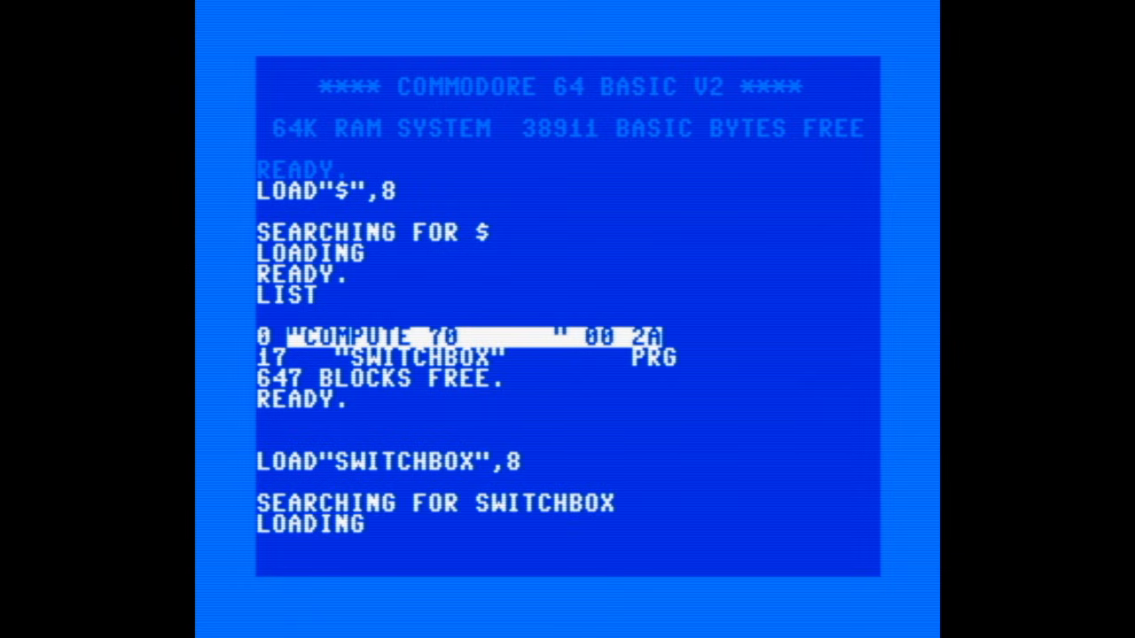